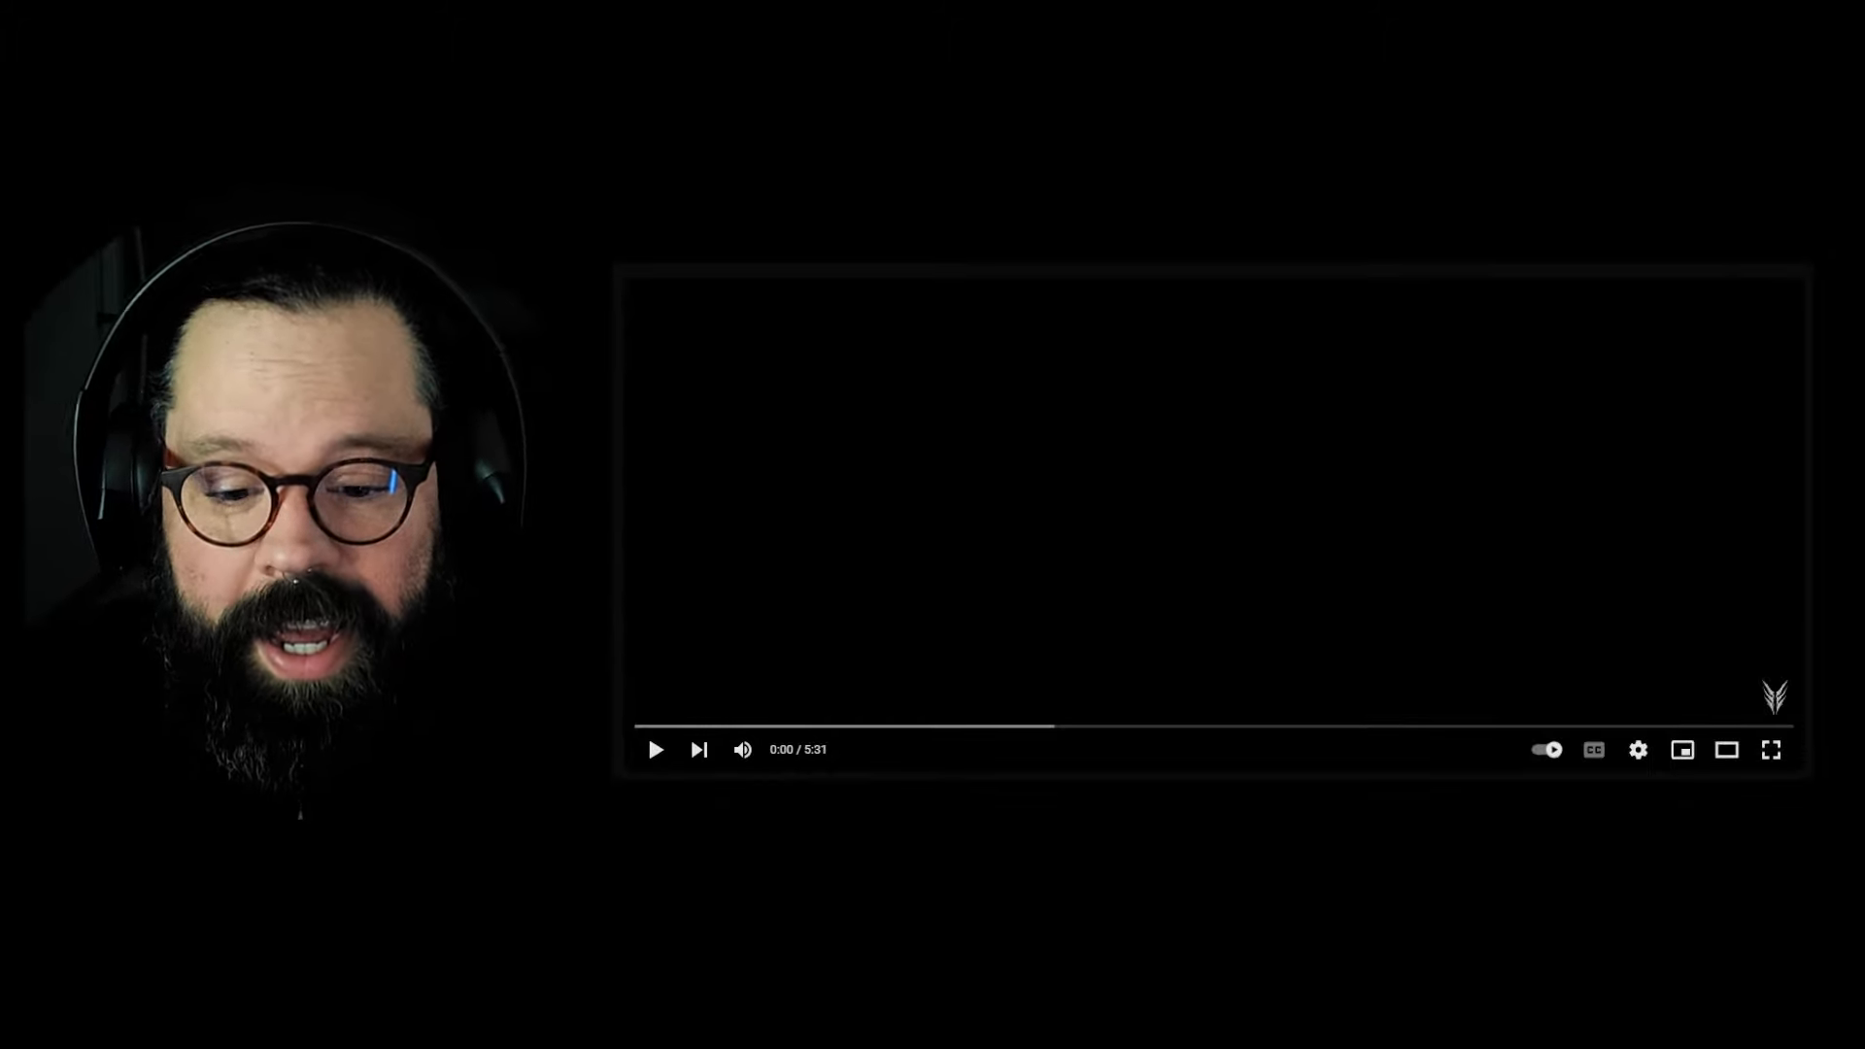
Step: Start playback of the embedded Orbit Culture music video
{"action": "left_click", "coordinate": [655, 750]}
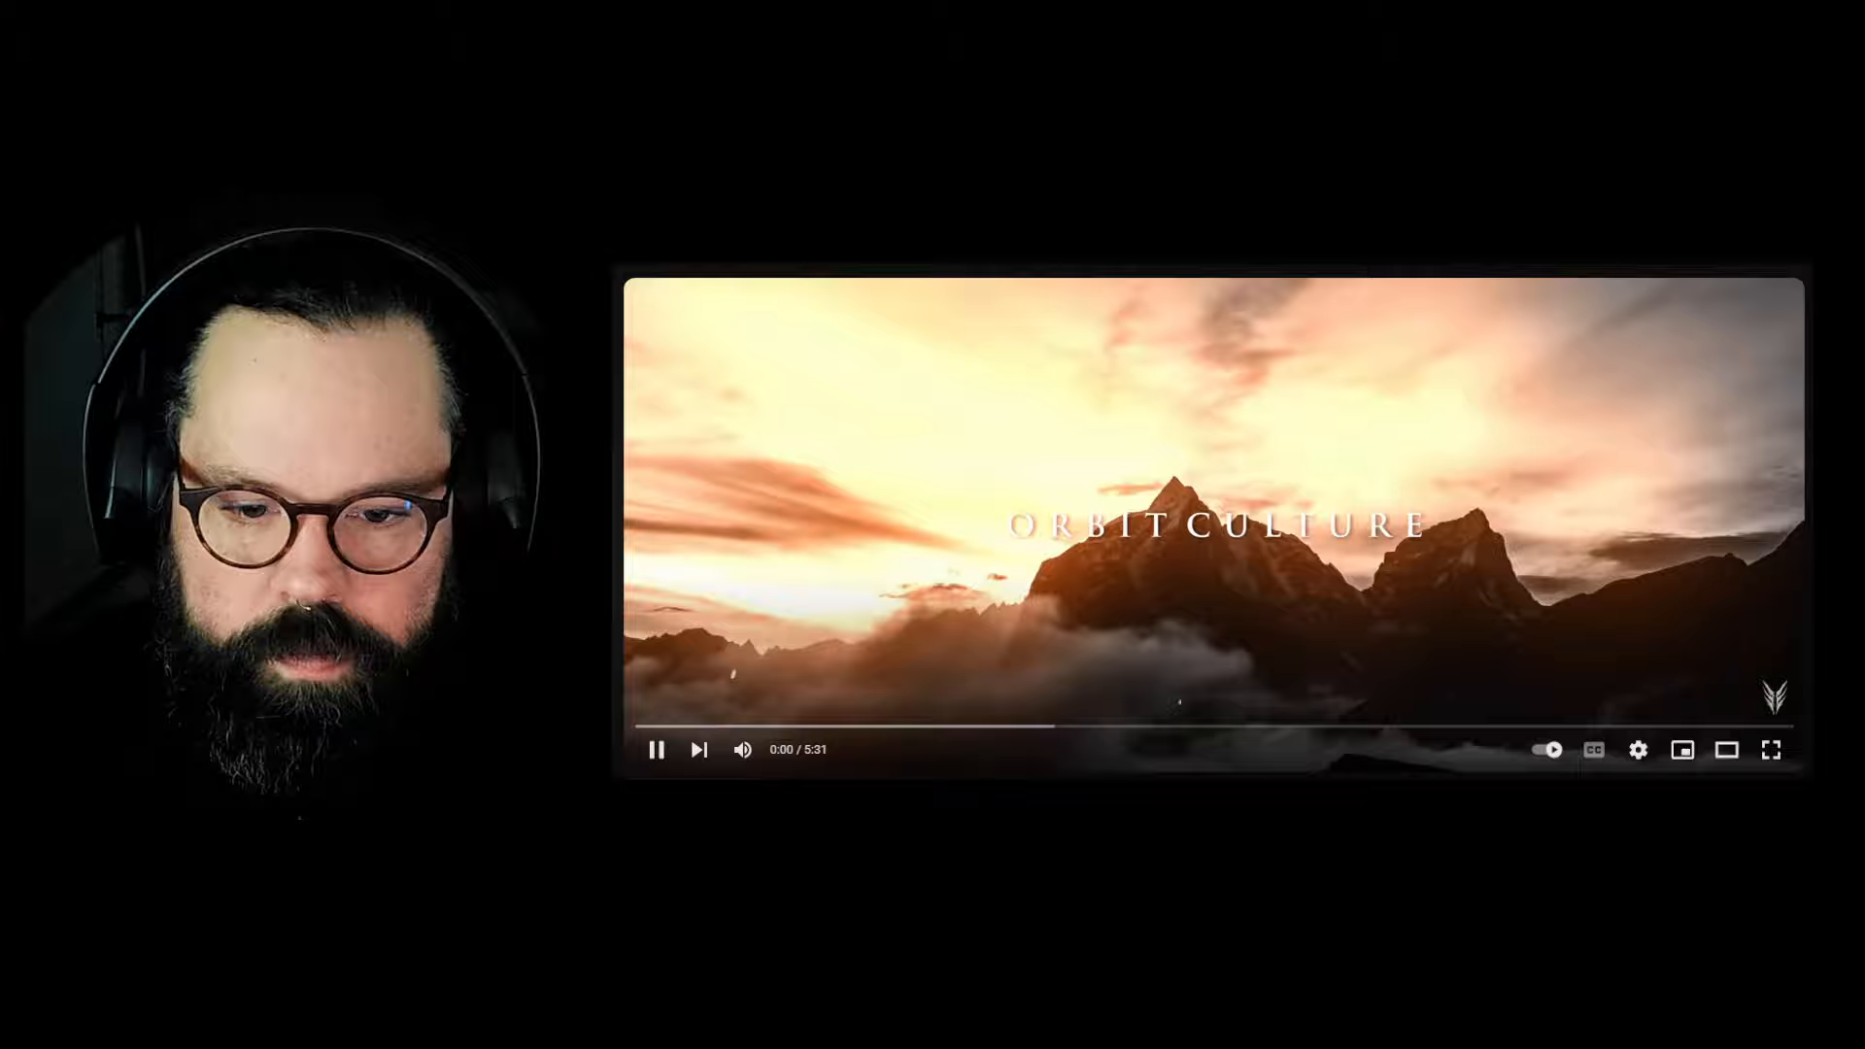